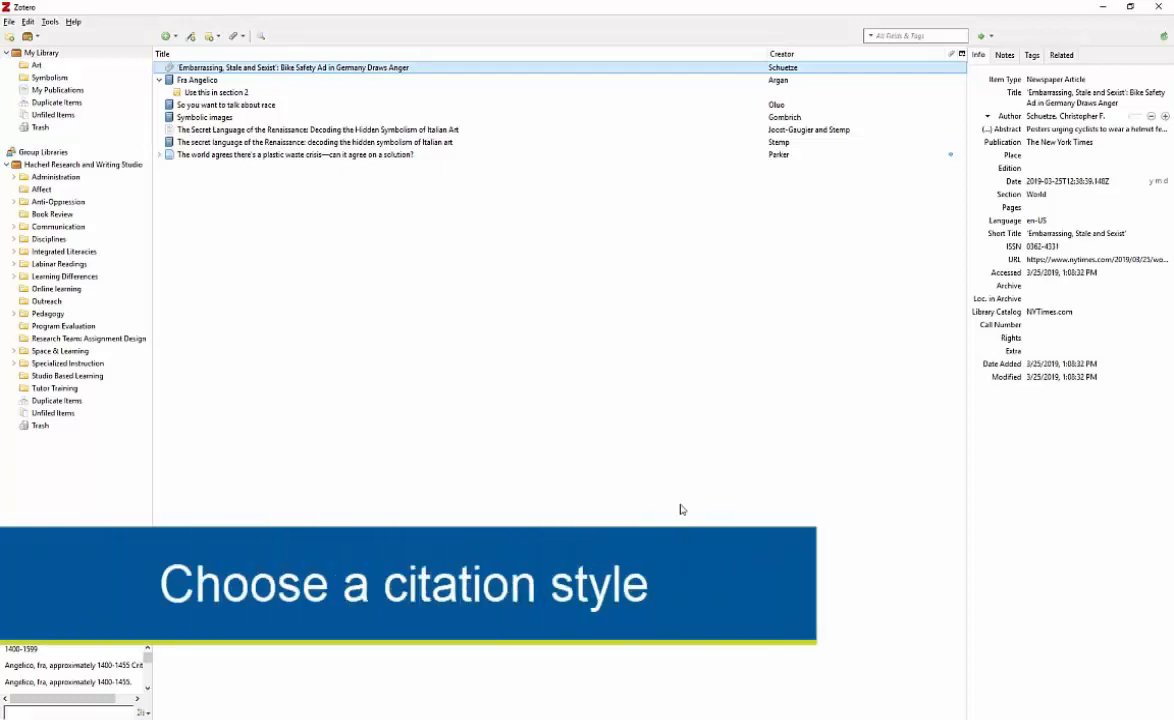
pyautogui.moveTo(680, 502)
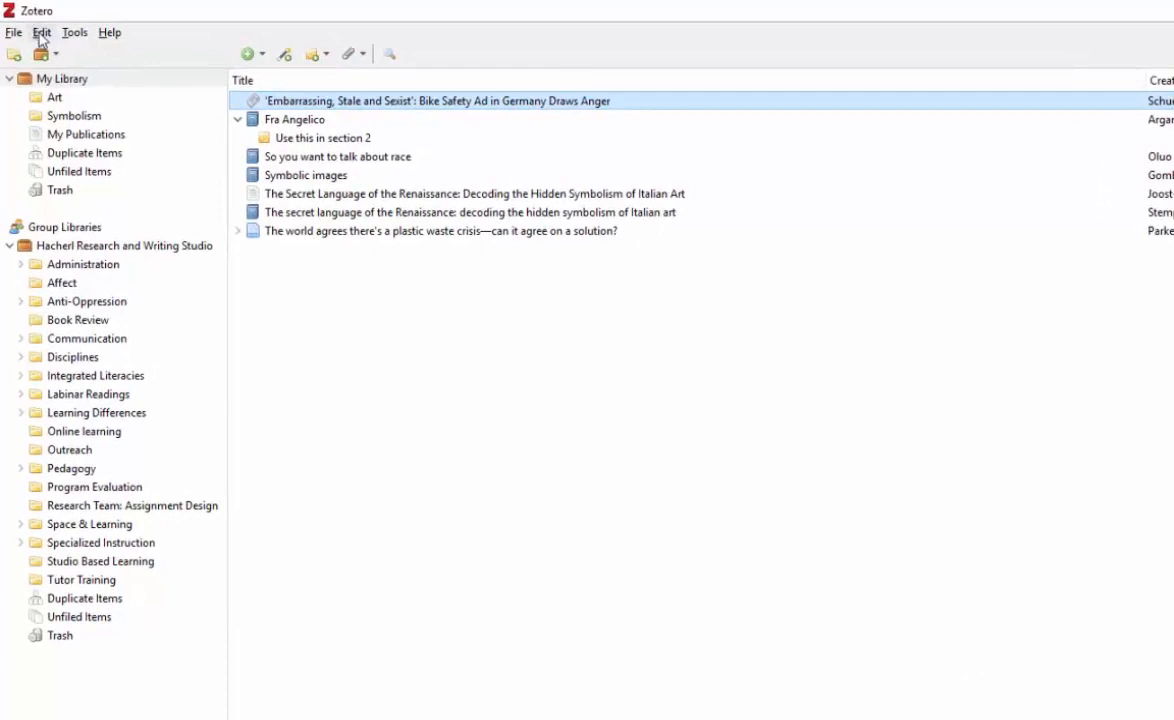
# Step: Open Zotero Preferences from the Edit menu to show the installed citation styles
pyautogui.click(42, 32)
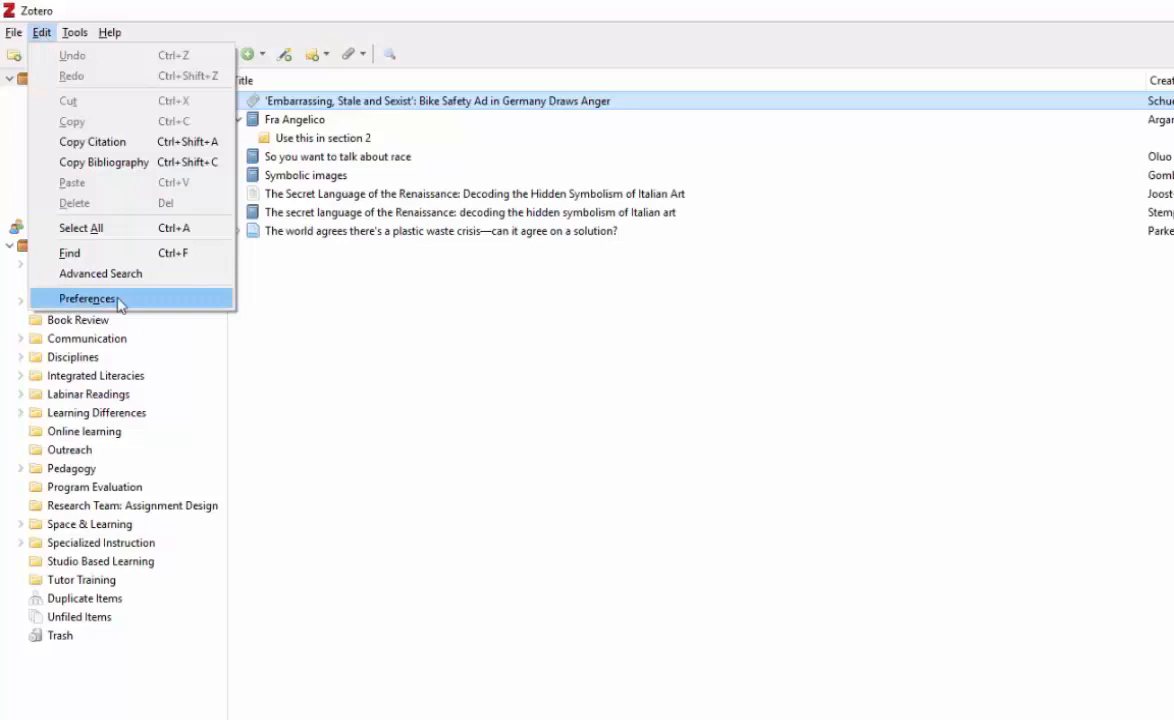
pyautogui.click(87, 298)
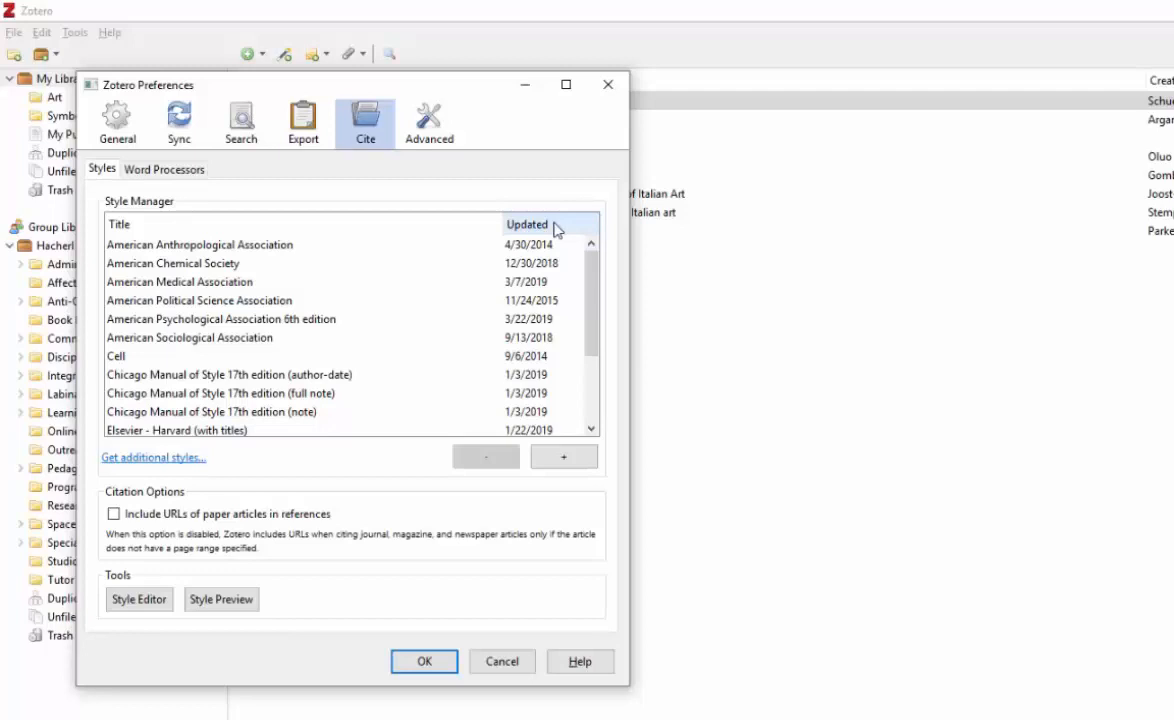
# Step: Select American Psychological Association 6th edition in the Style Manager list
pyautogui.click(222, 319)
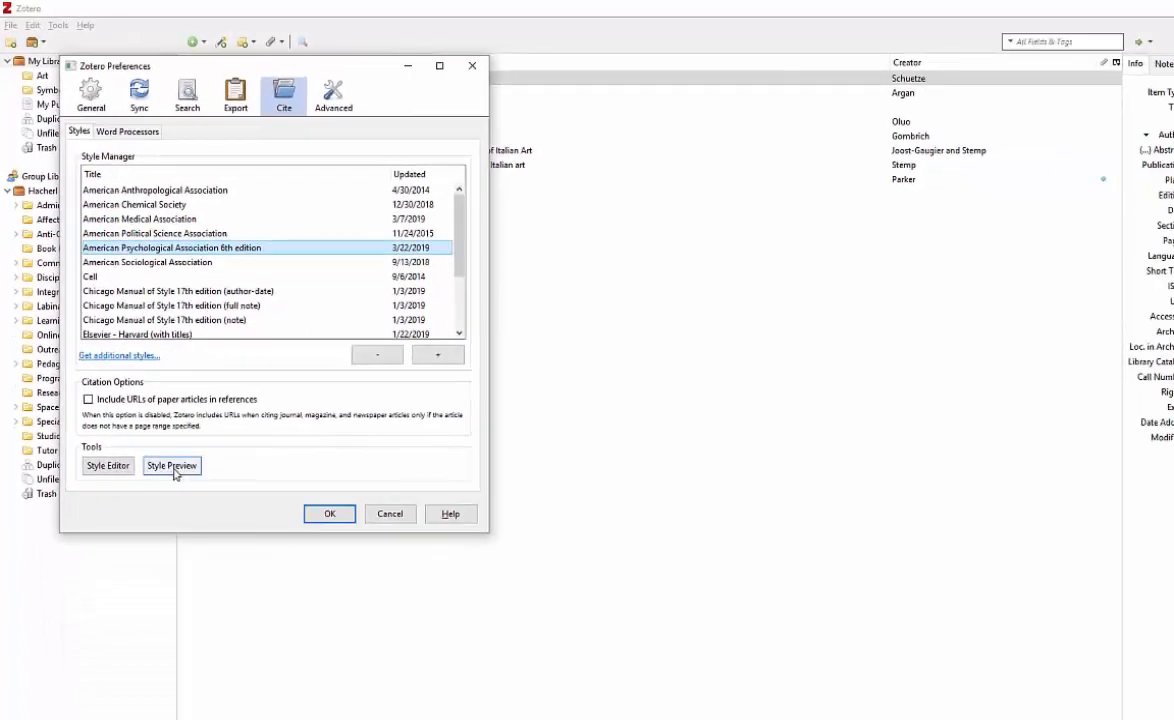
pyautogui.click(171, 466)
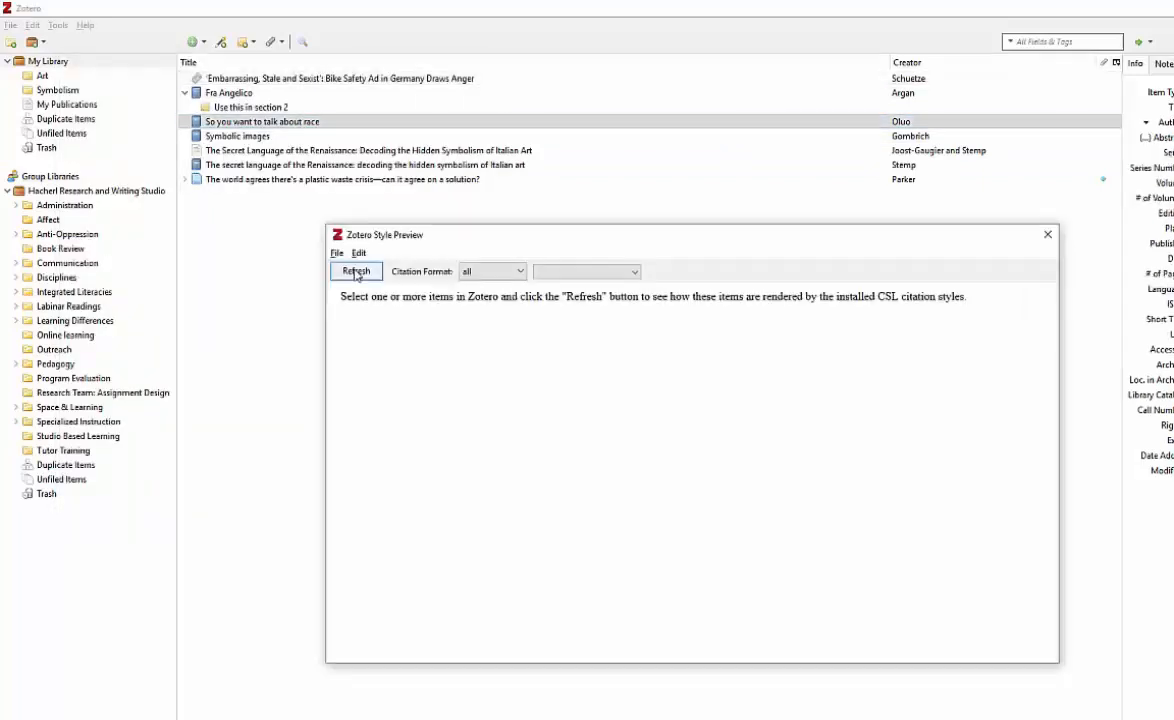
pyautogui.click(355, 271)
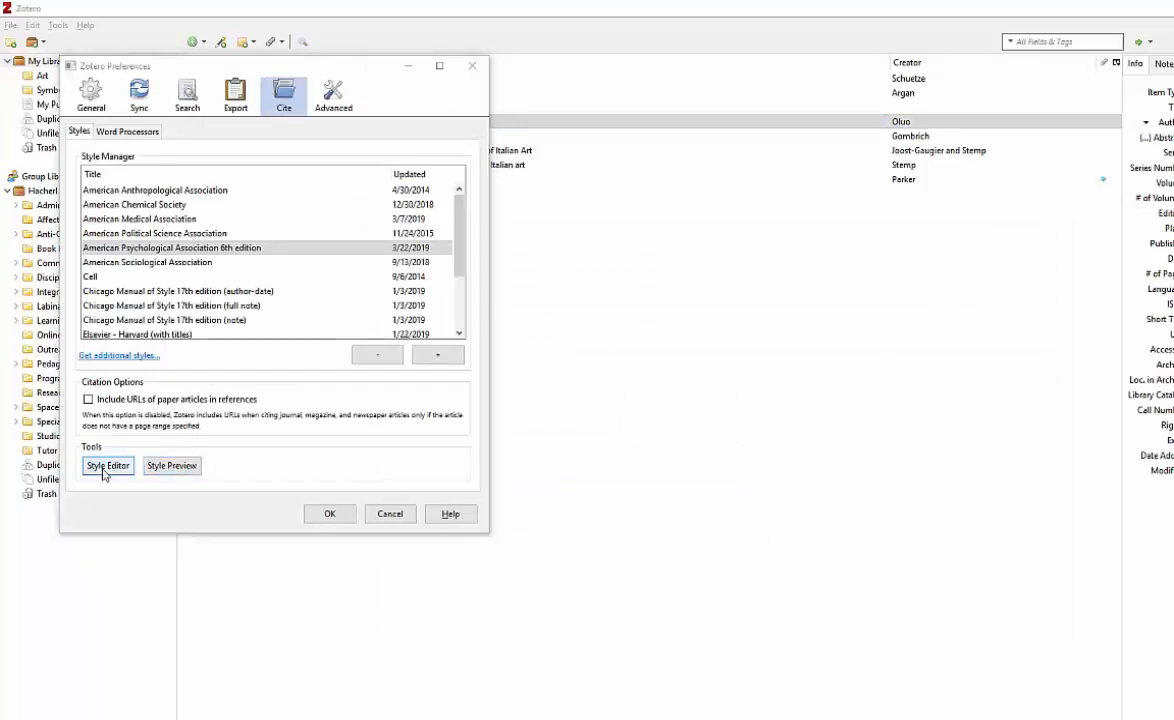
# Step: Open the Style Editor, then confirm the APA 6th edition choice and close Preferences
pyautogui.click(107, 466)
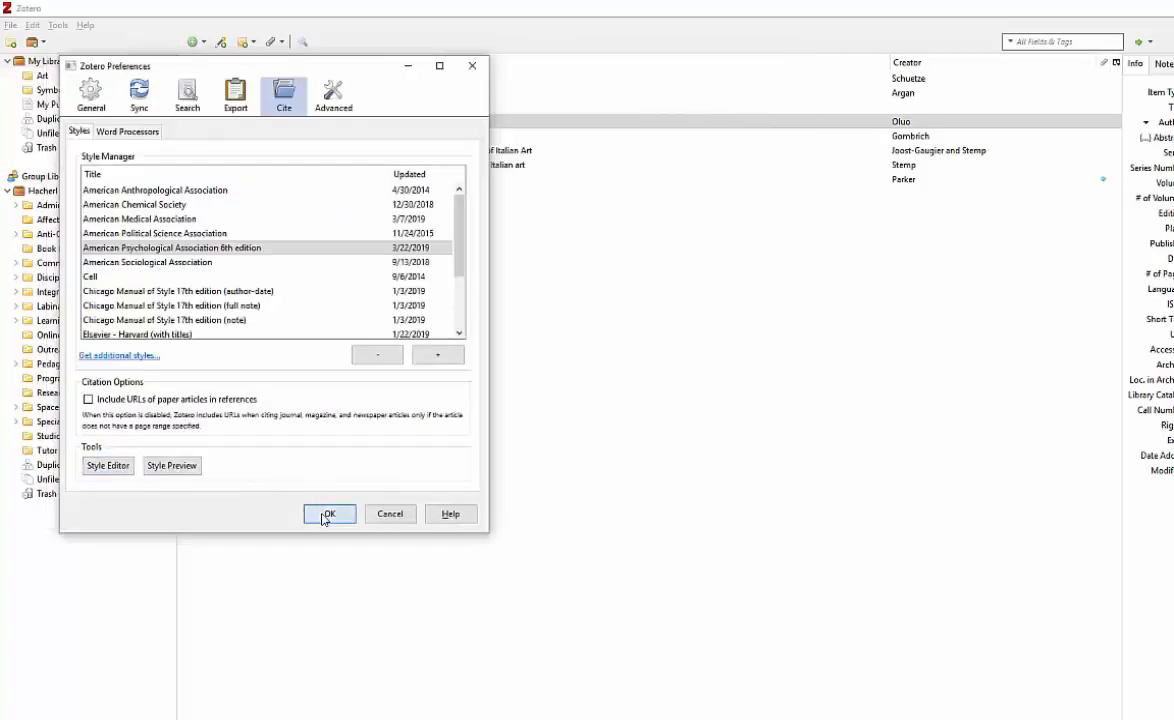
pyautogui.click(329, 513)
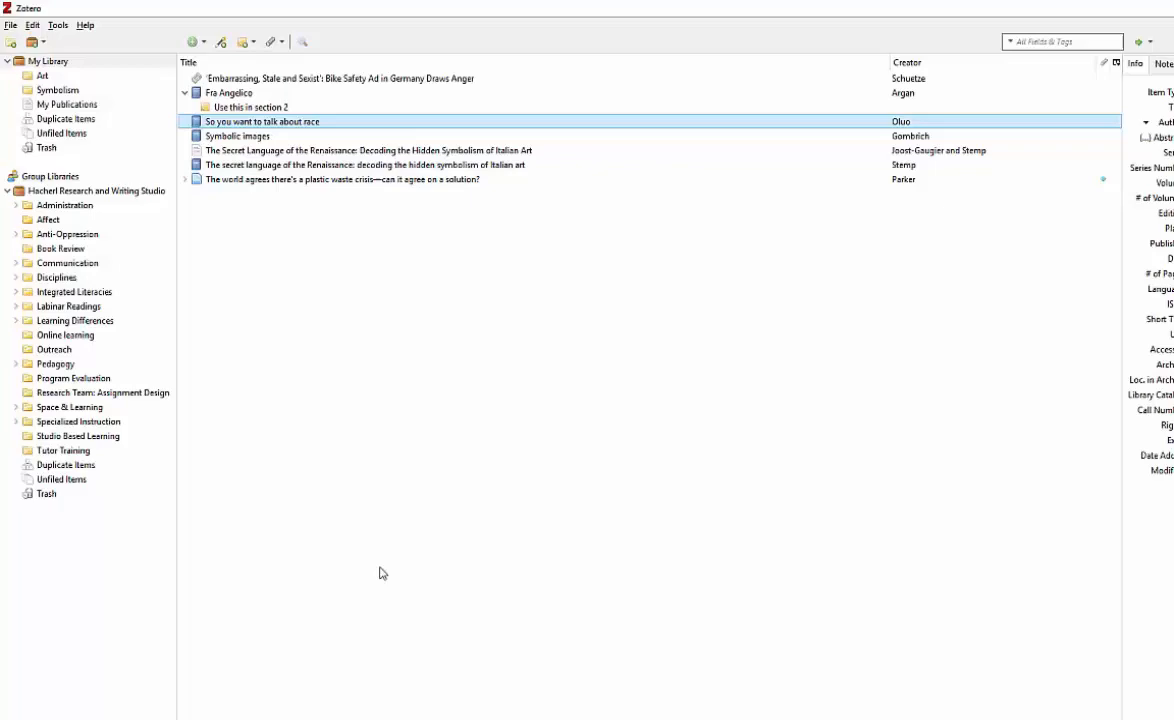